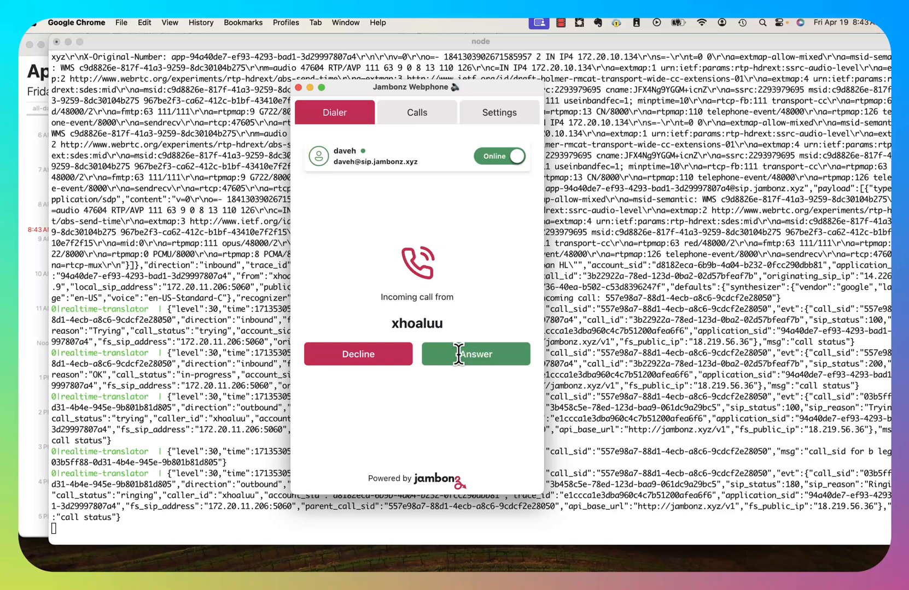
left_click(475, 354)
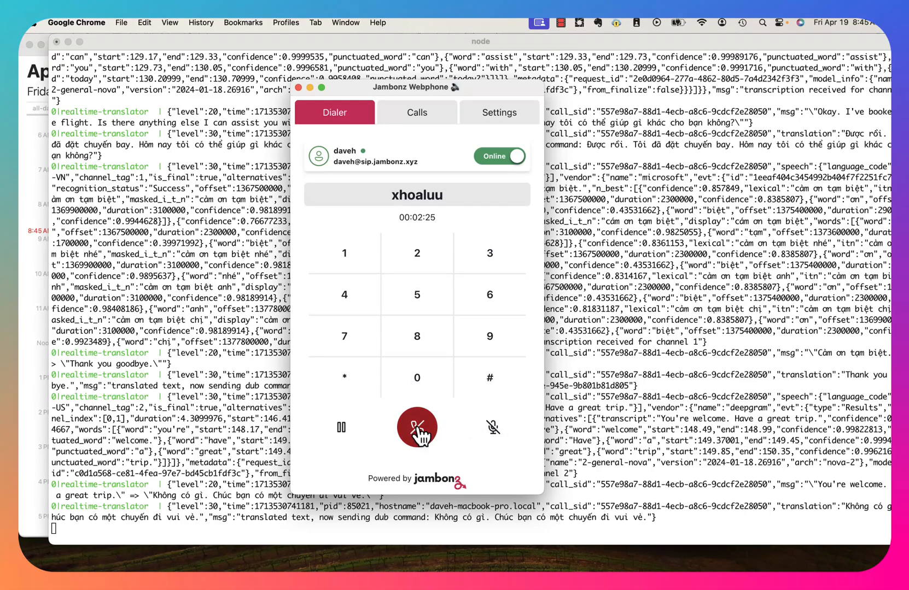
left_click(417, 428)
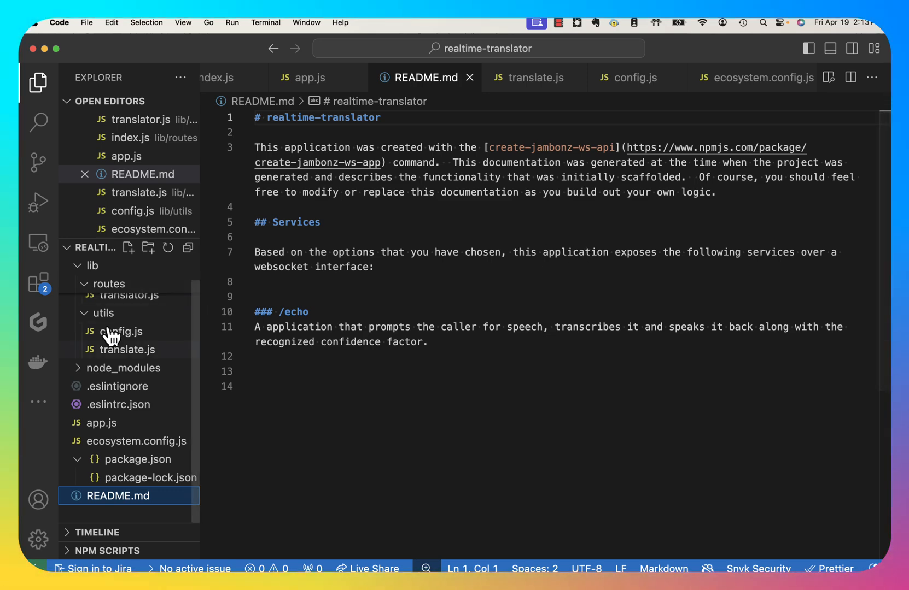
Show translator.js at the session code that answers the call and enables transcription with a dub track
left_click(129, 320)
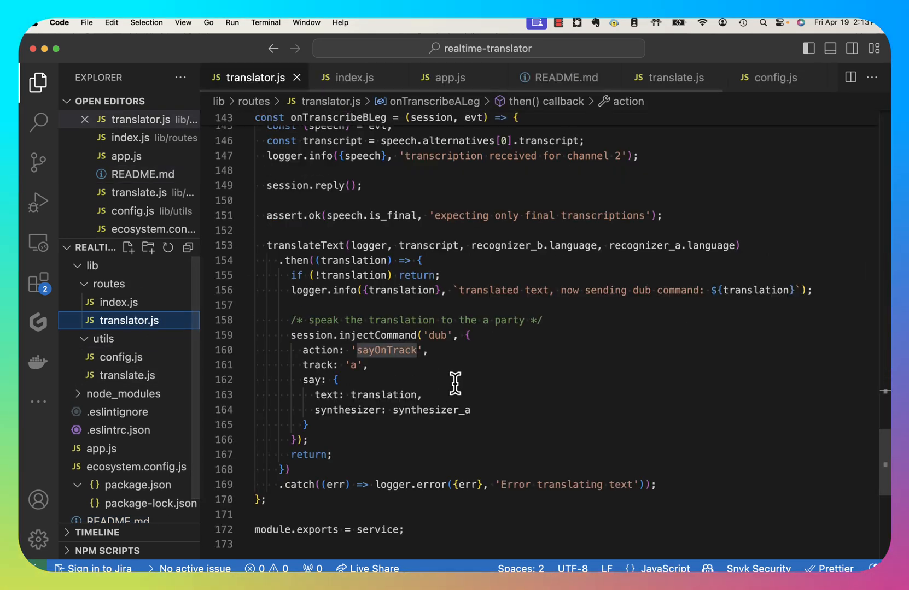
scroll("up", 3)
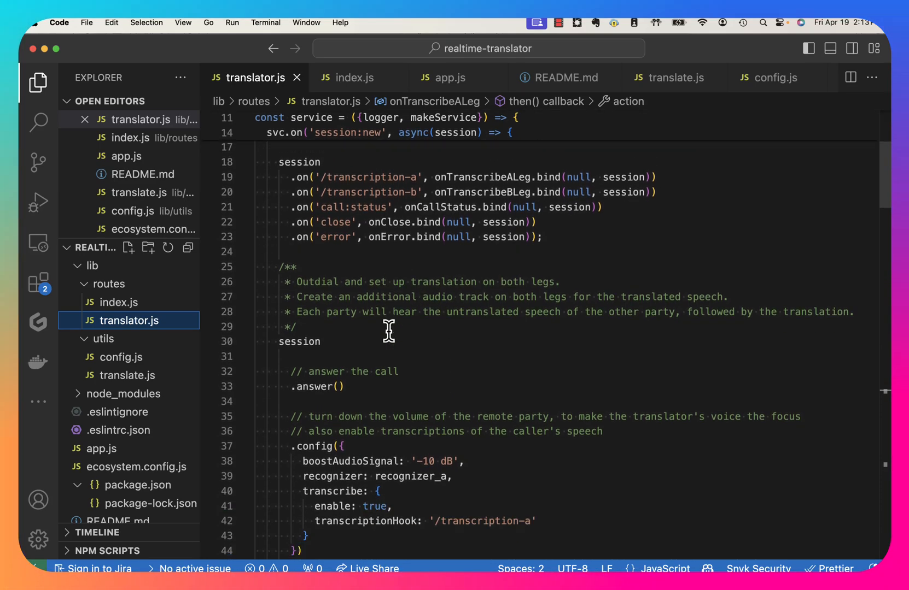
scroll("down", 3)
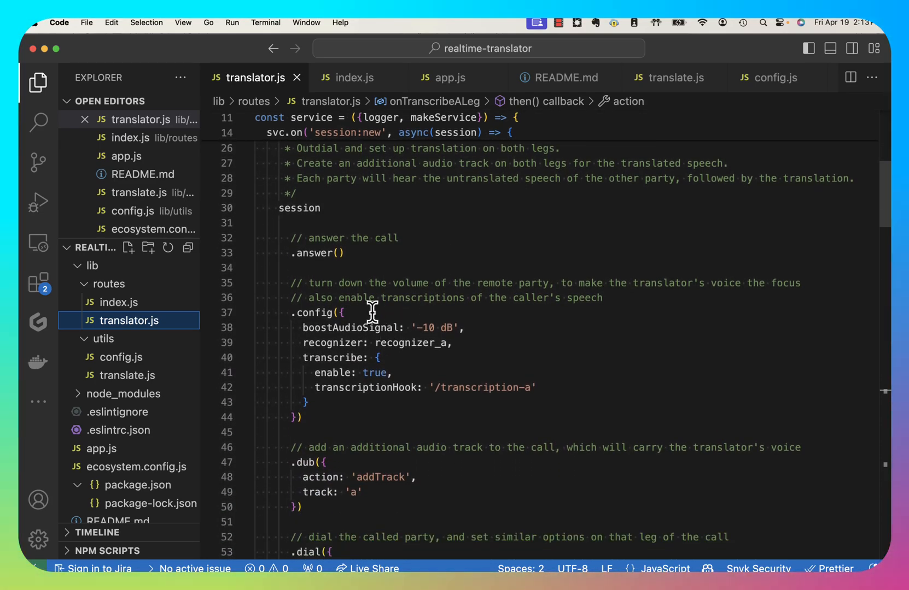
scroll("down", 3)
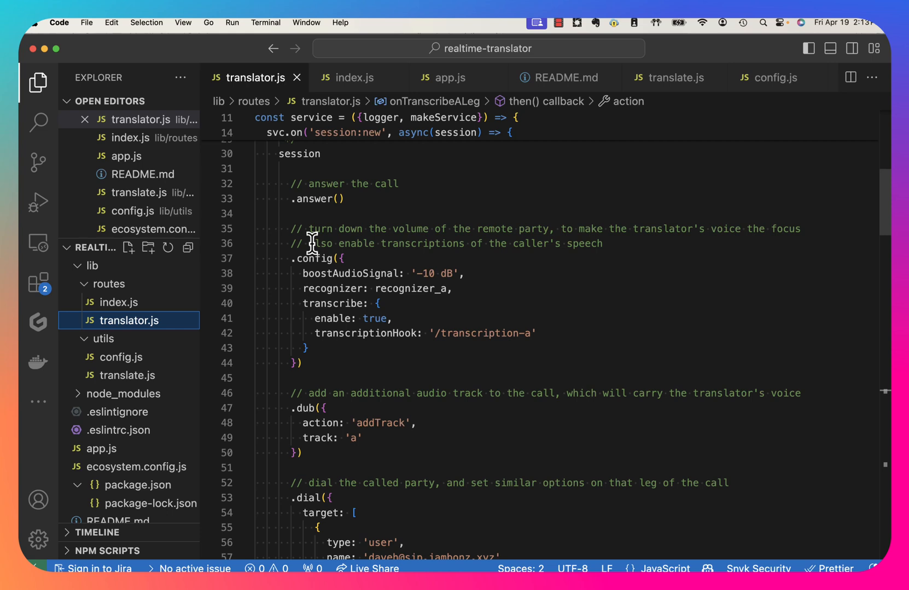
mouse_move(472, 267)
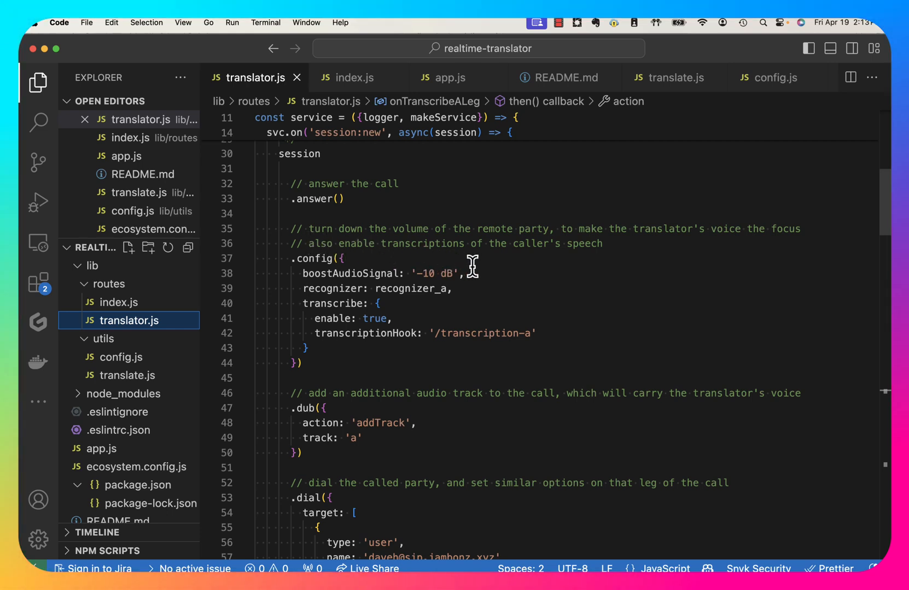
mouse_move(479, 267)
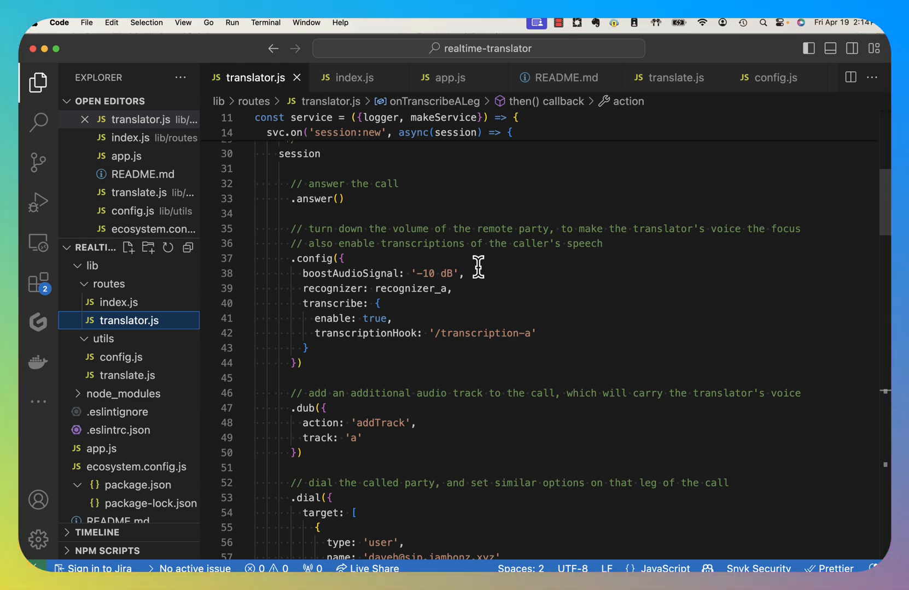
mouse_move(427, 313)
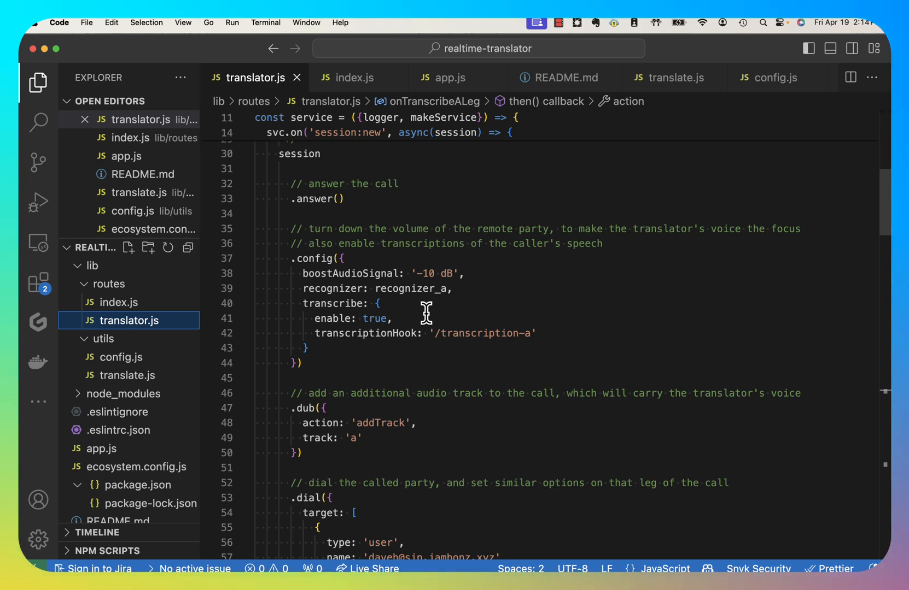
scroll("down", 3)
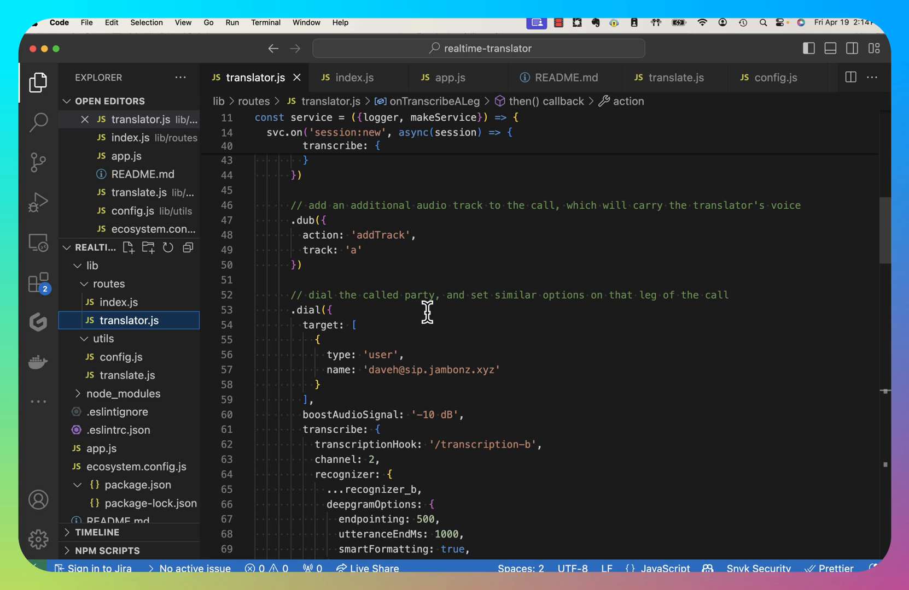
mouse_move(503, 243)
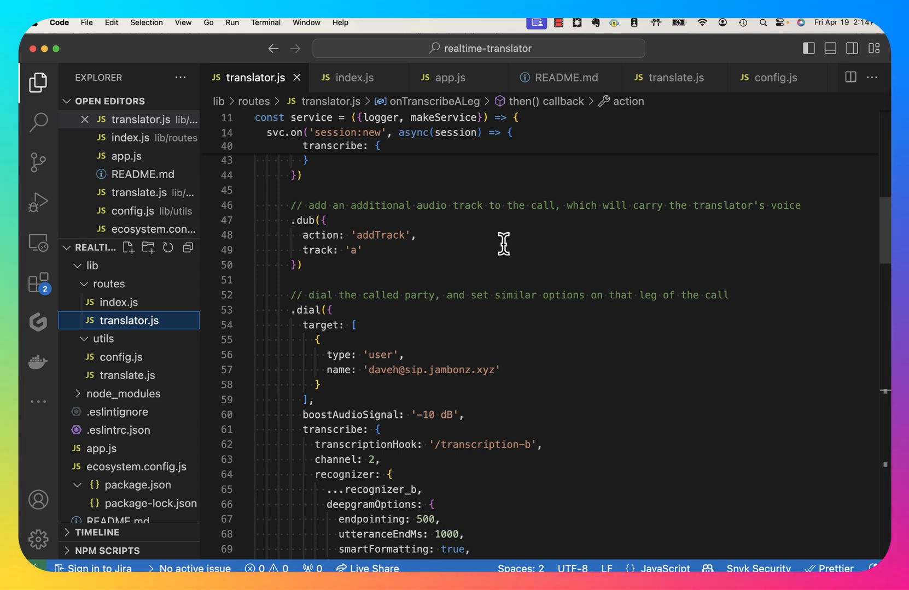
scroll("down", 3)
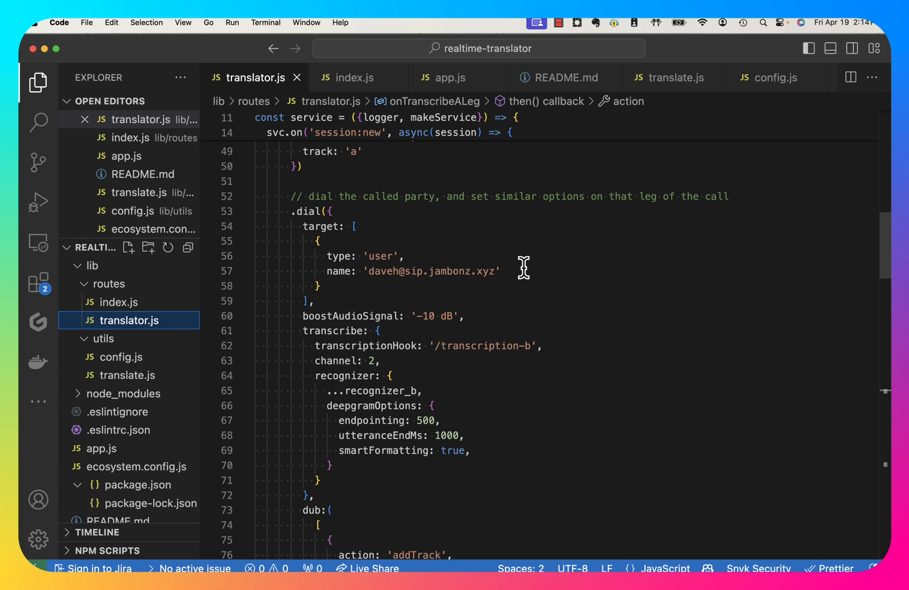
mouse_move(536, 282)
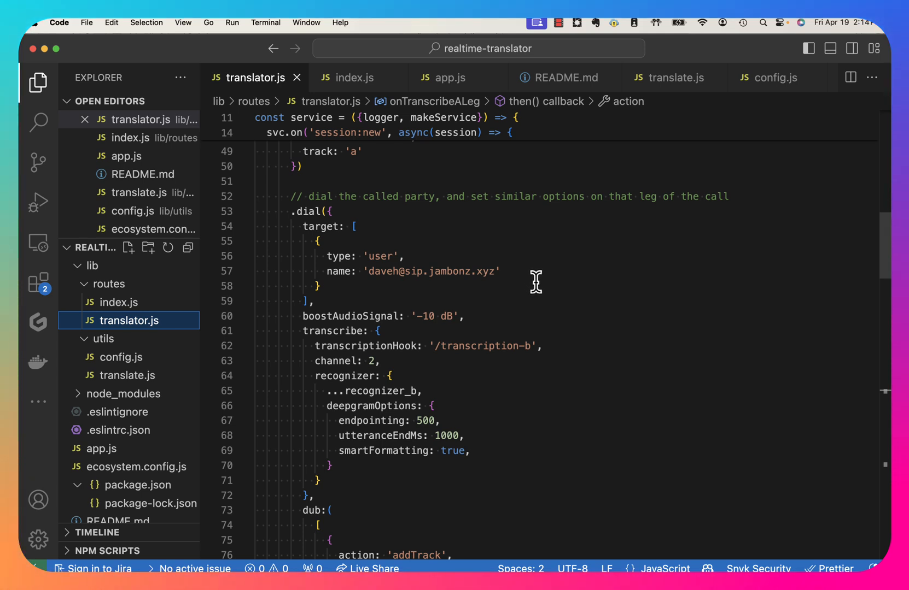
scroll("down", 3)
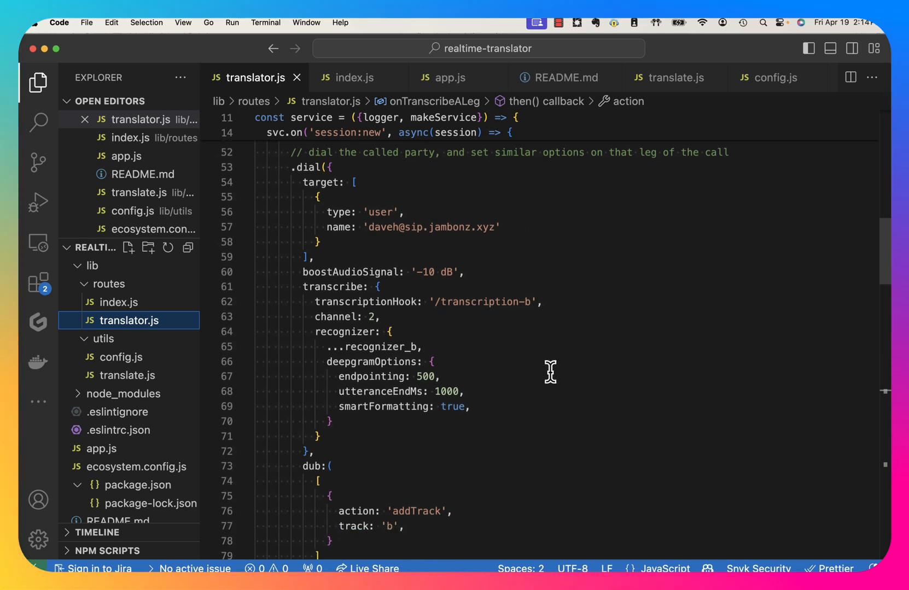
mouse_move(338, 270)
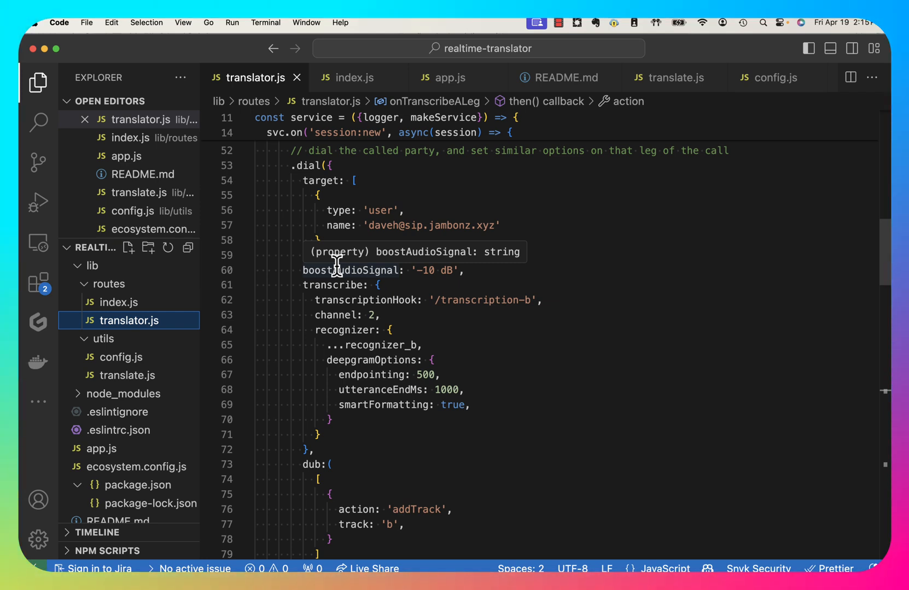
scroll("down", 3)
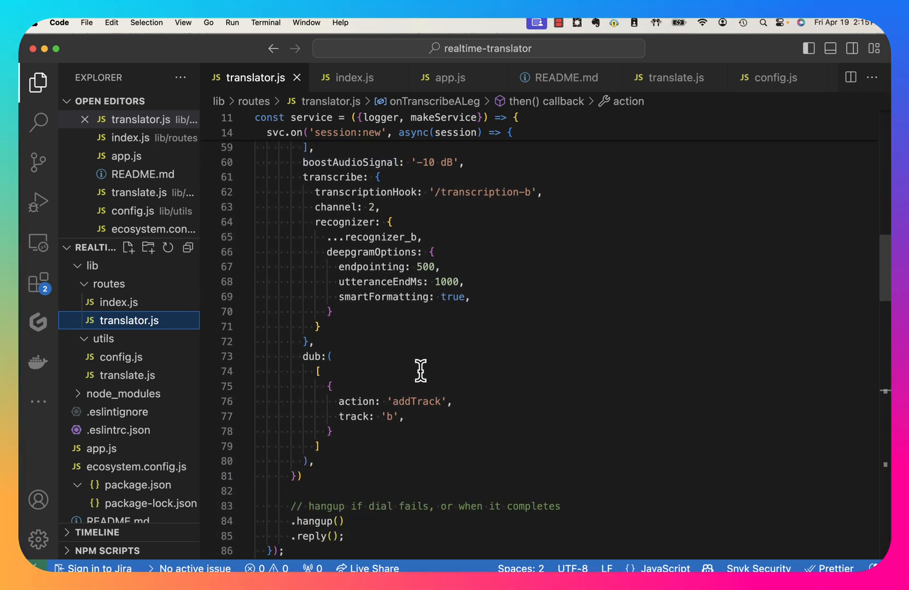
scroll("down", 3)
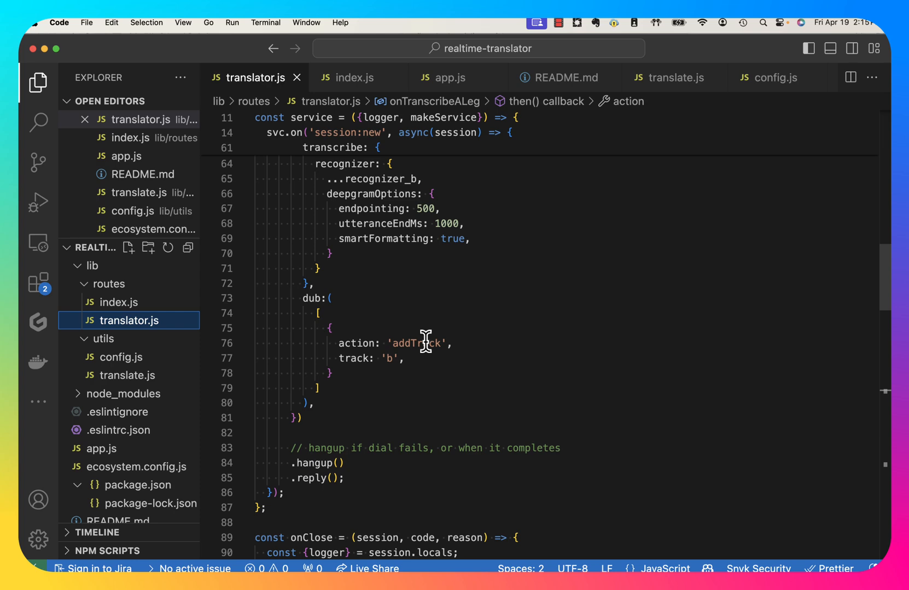
scroll("down", 3)
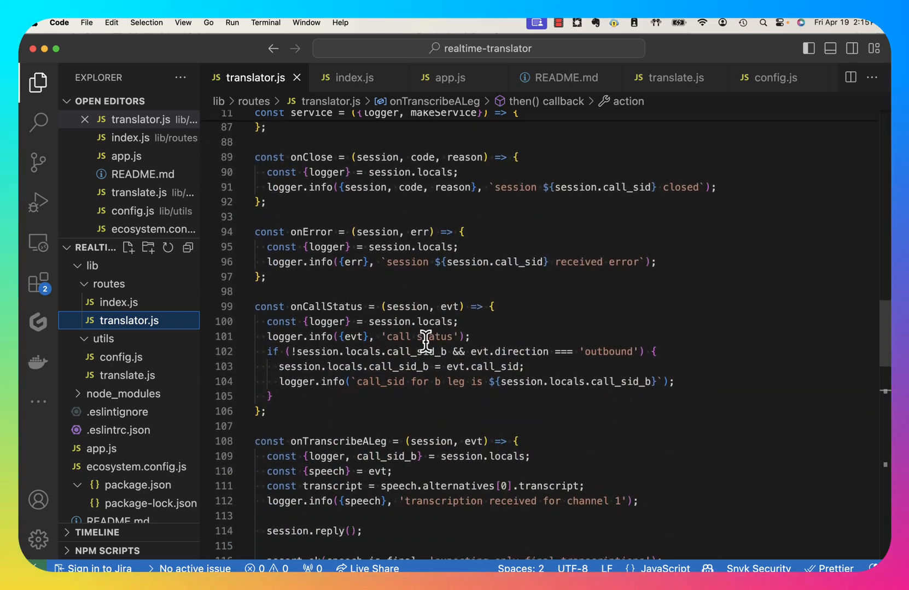
Review the transcription handlers and translate.js, then show ecosystem.config.js language and voice settings
scroll("down", 3)
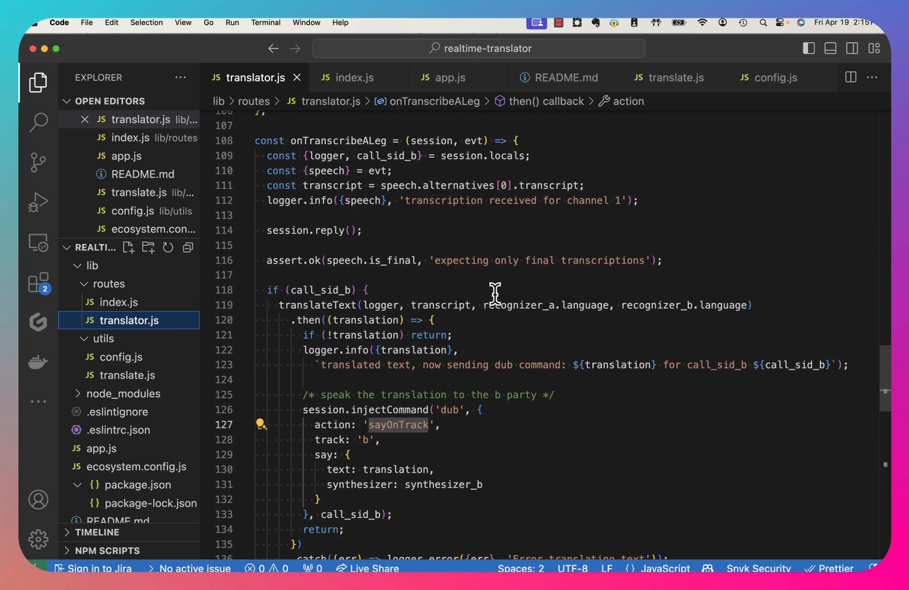
mouse_move(374, 136)
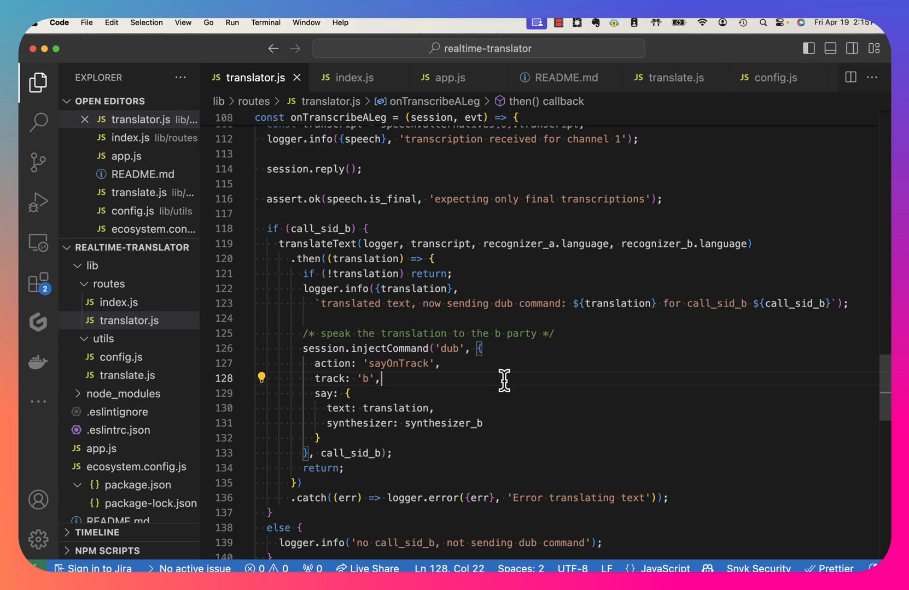
mouse_move(448, 382)
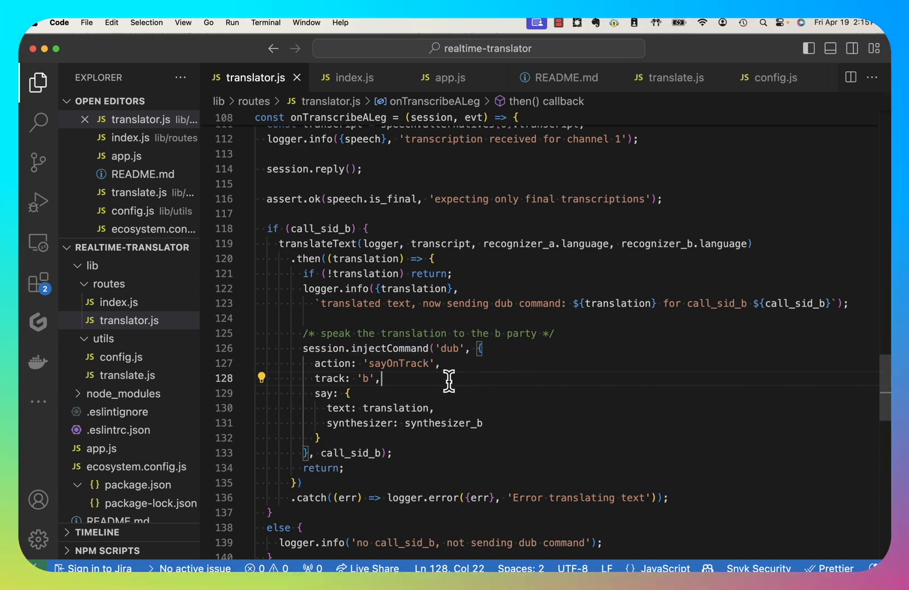
scroll("down", 3)
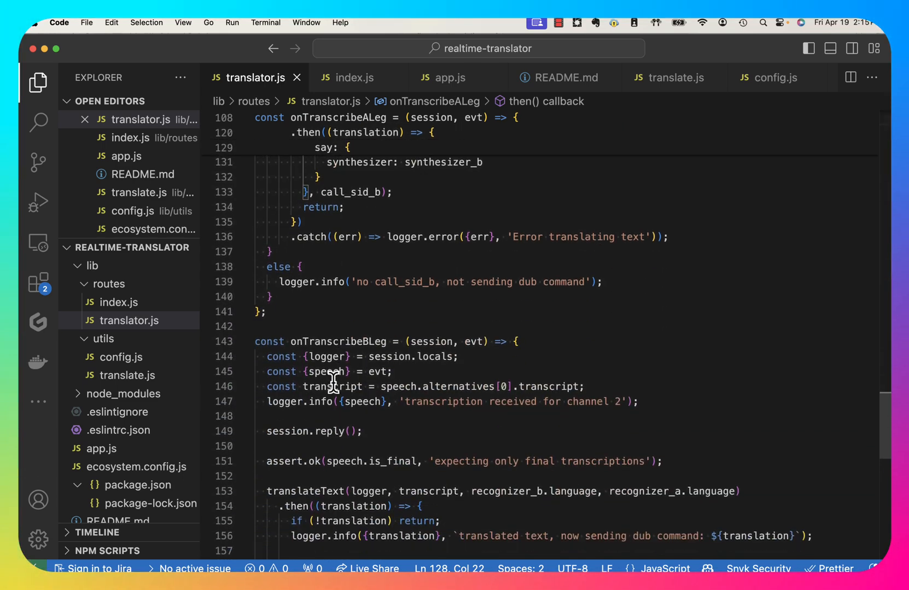
scroll("down", 3)
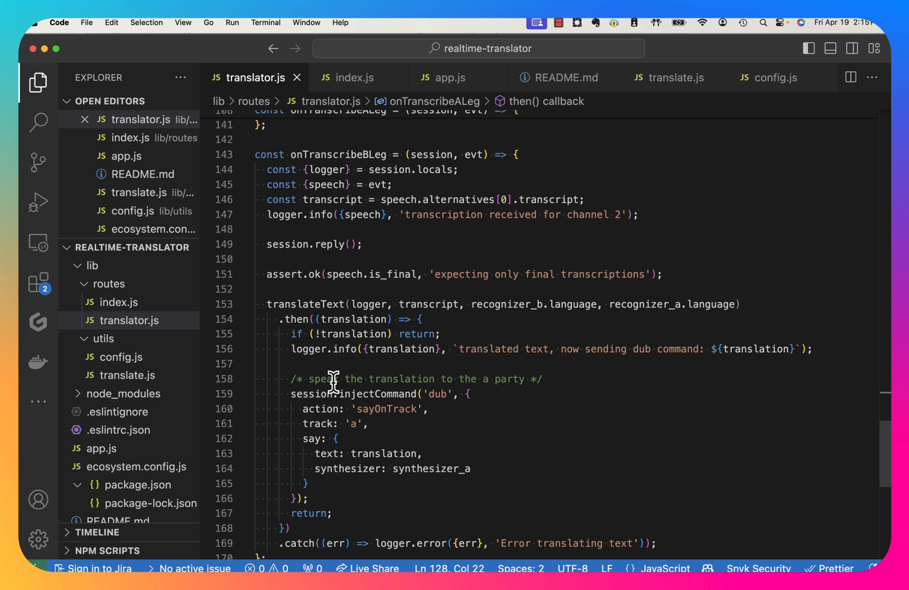
left_click(127, 375)
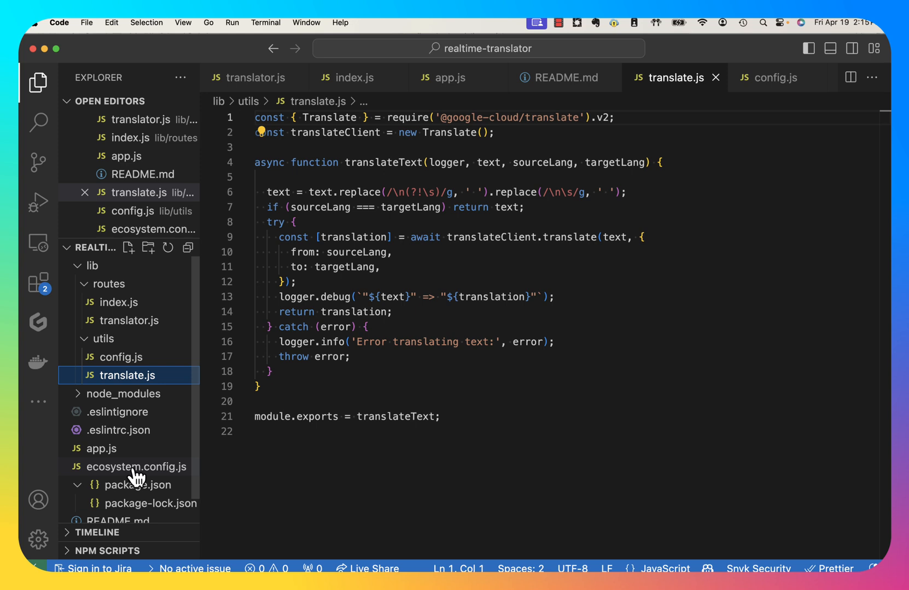
left_click(135, 467)
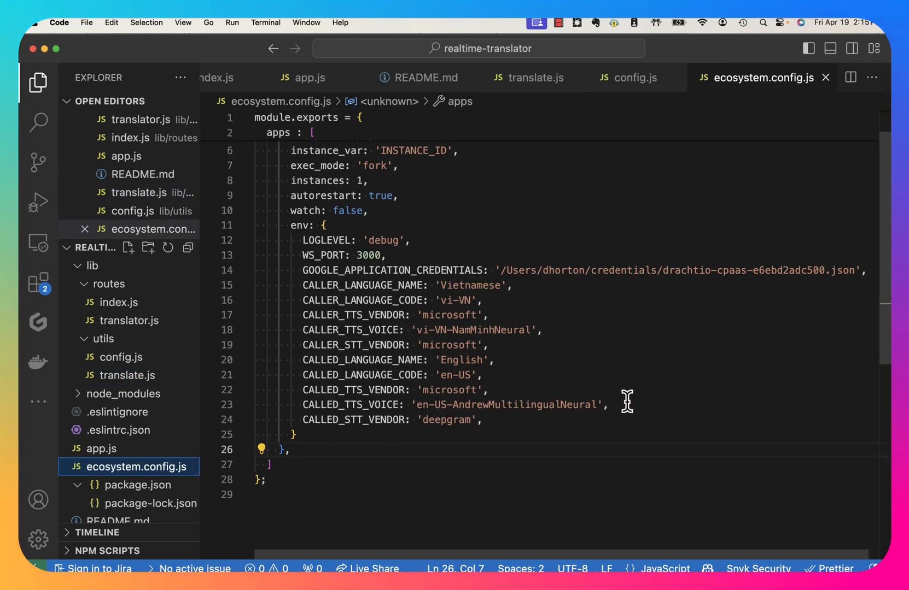